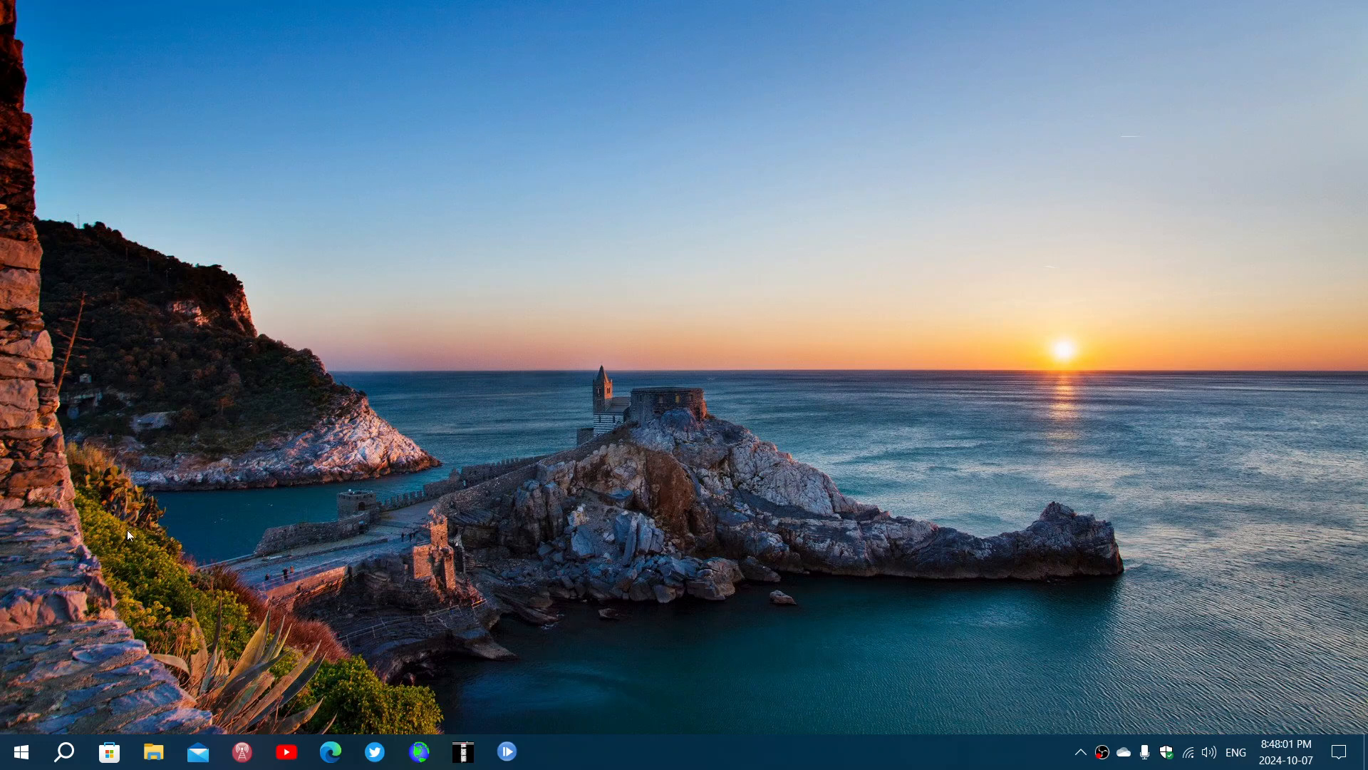
{"action": "mouse_move", "coordinate": [65, 751]}
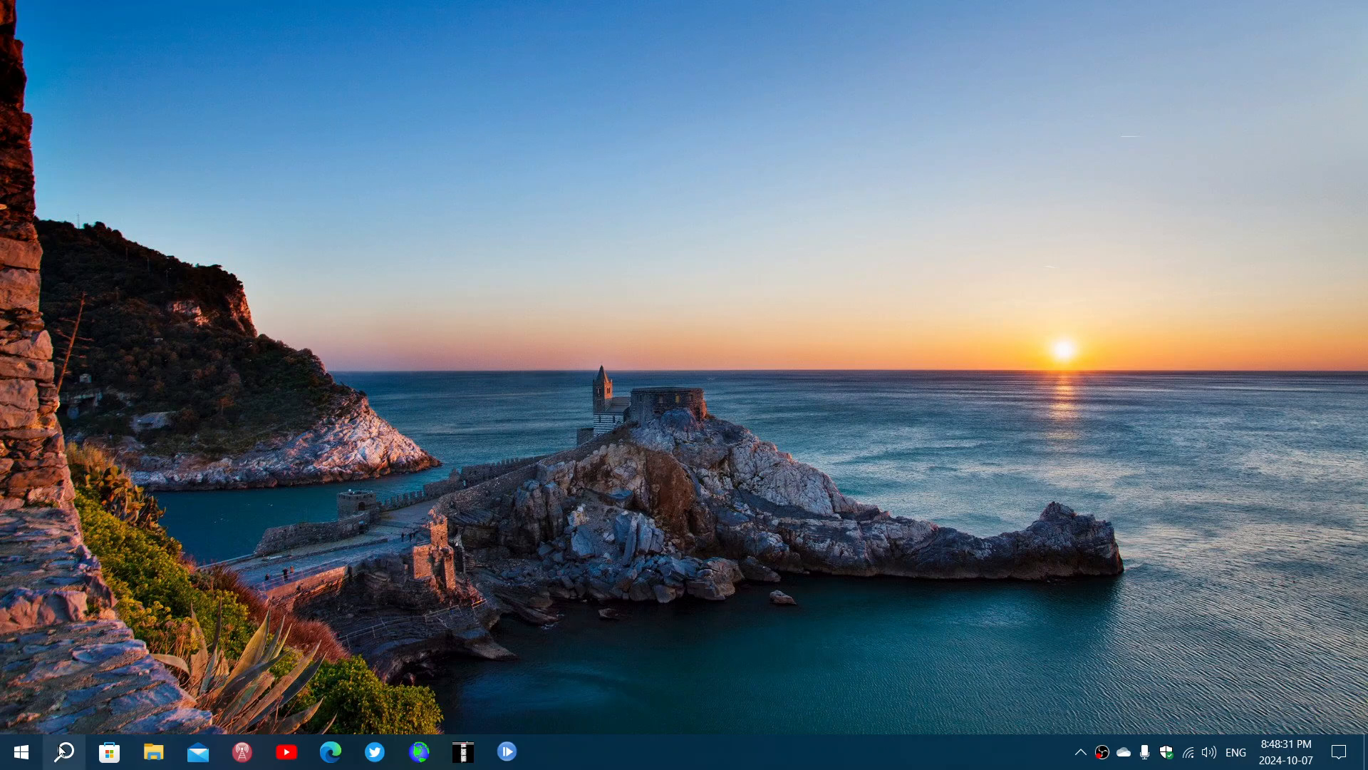
Search for cmd and launch Command Prompt as administrator, approving the UAC prompt.
{"action": "left_click", "coordinate": [66, 751]}
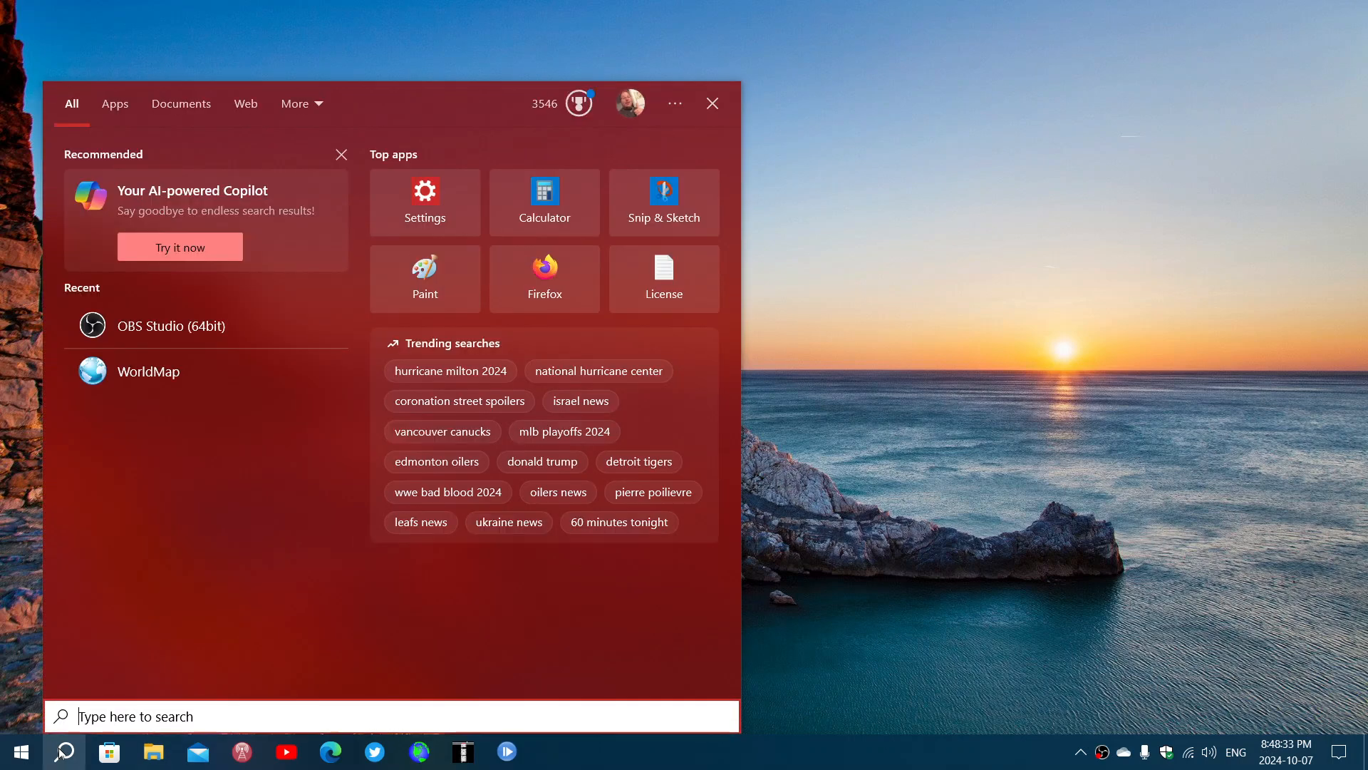
{"action": "type", "text": "scn"}
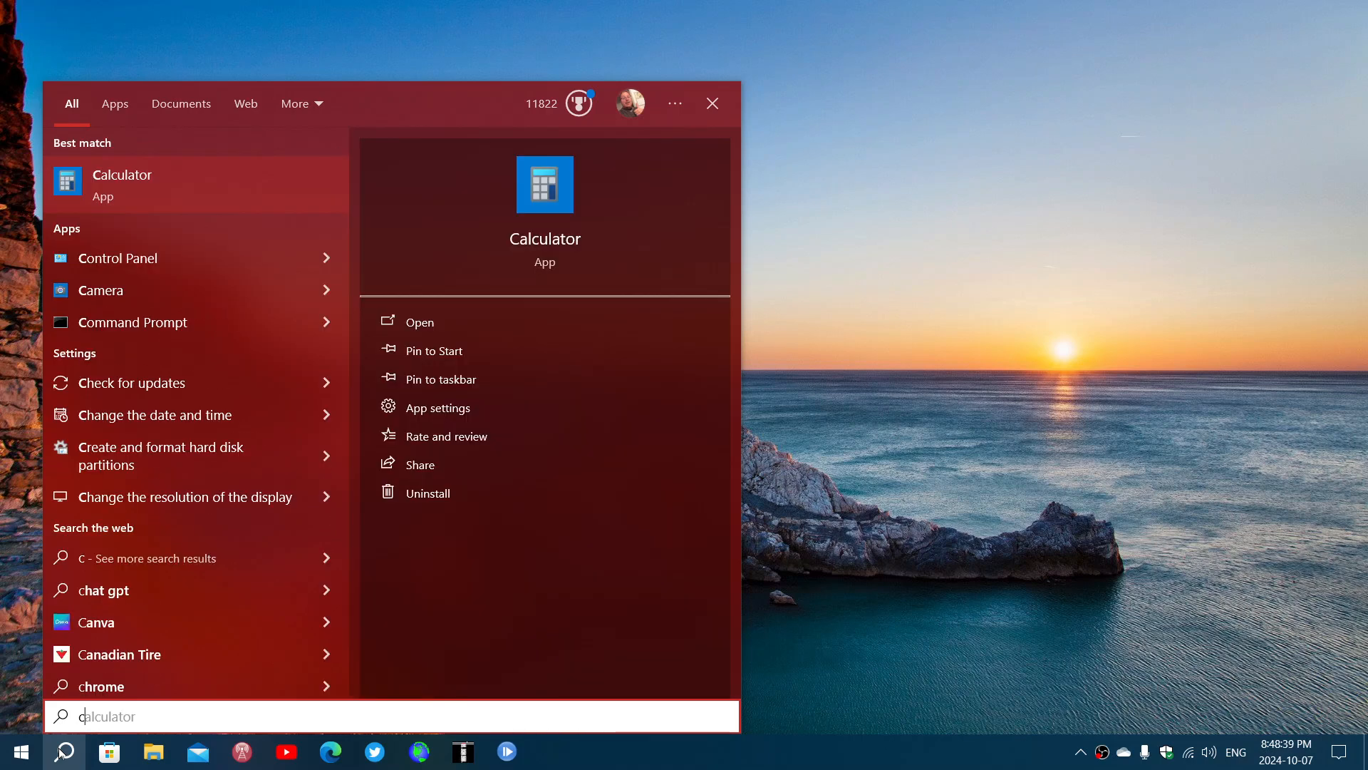
{"action": "type", "text": "cmd"}
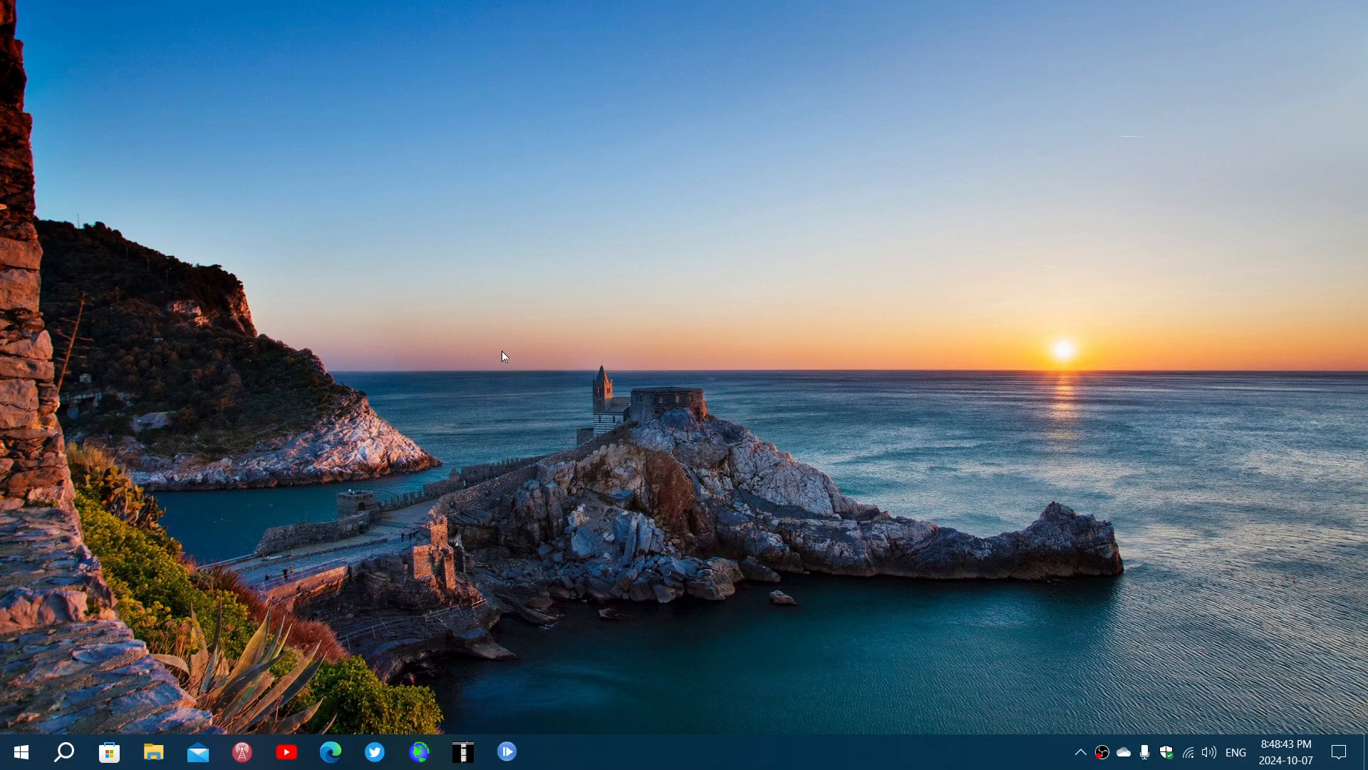
{"action": "left_click", "coordinate": [551, 752]}
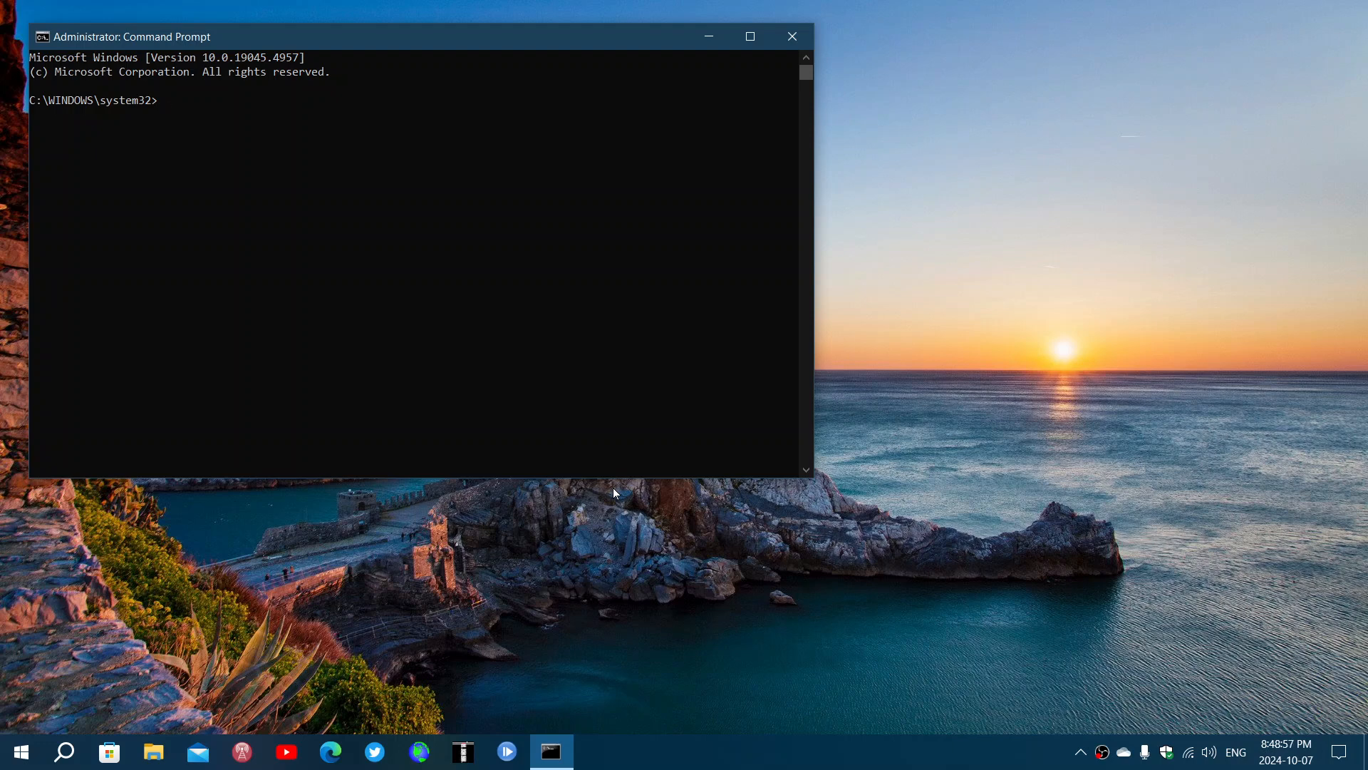
Enter the system file checker command 'sfc /scannow' at the system32 prompt.
{"action": "type", "text": "s"}
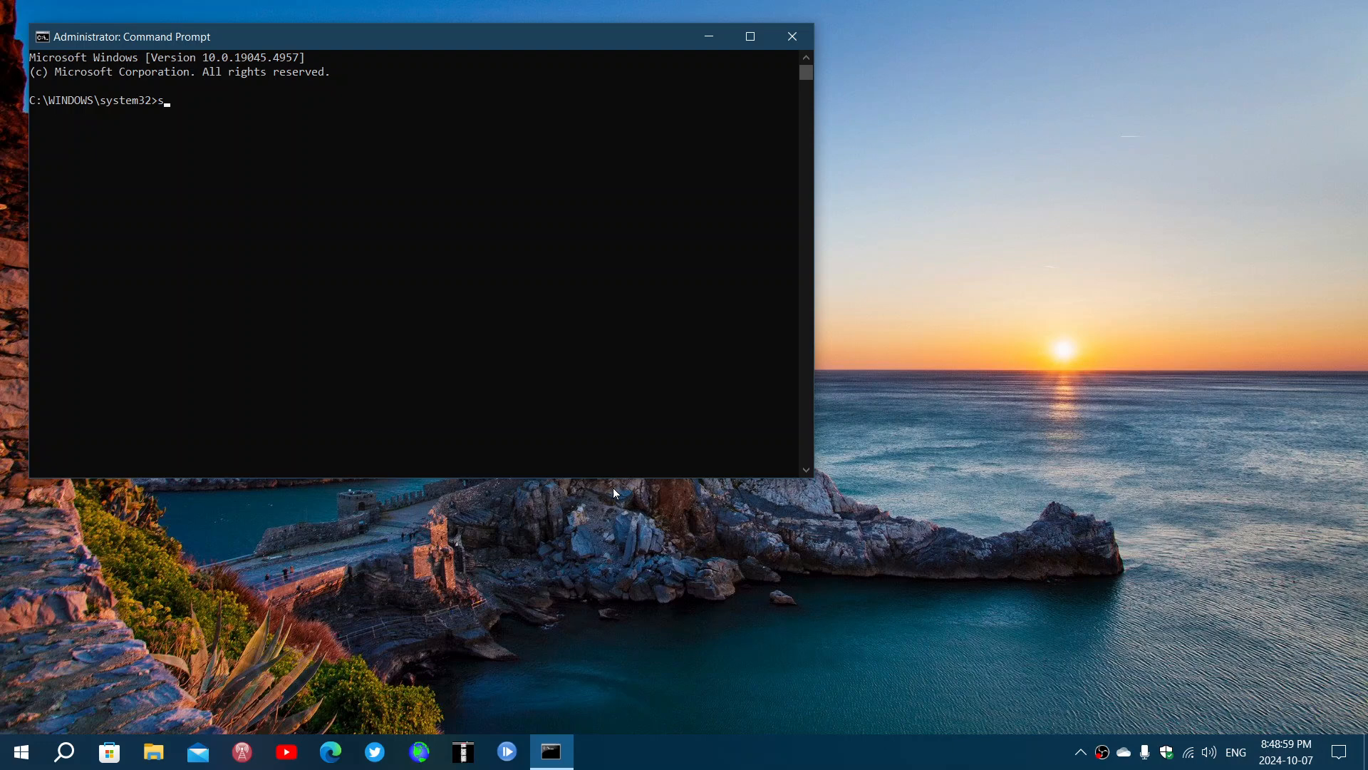
{"action": "type", "text": "fc /"}
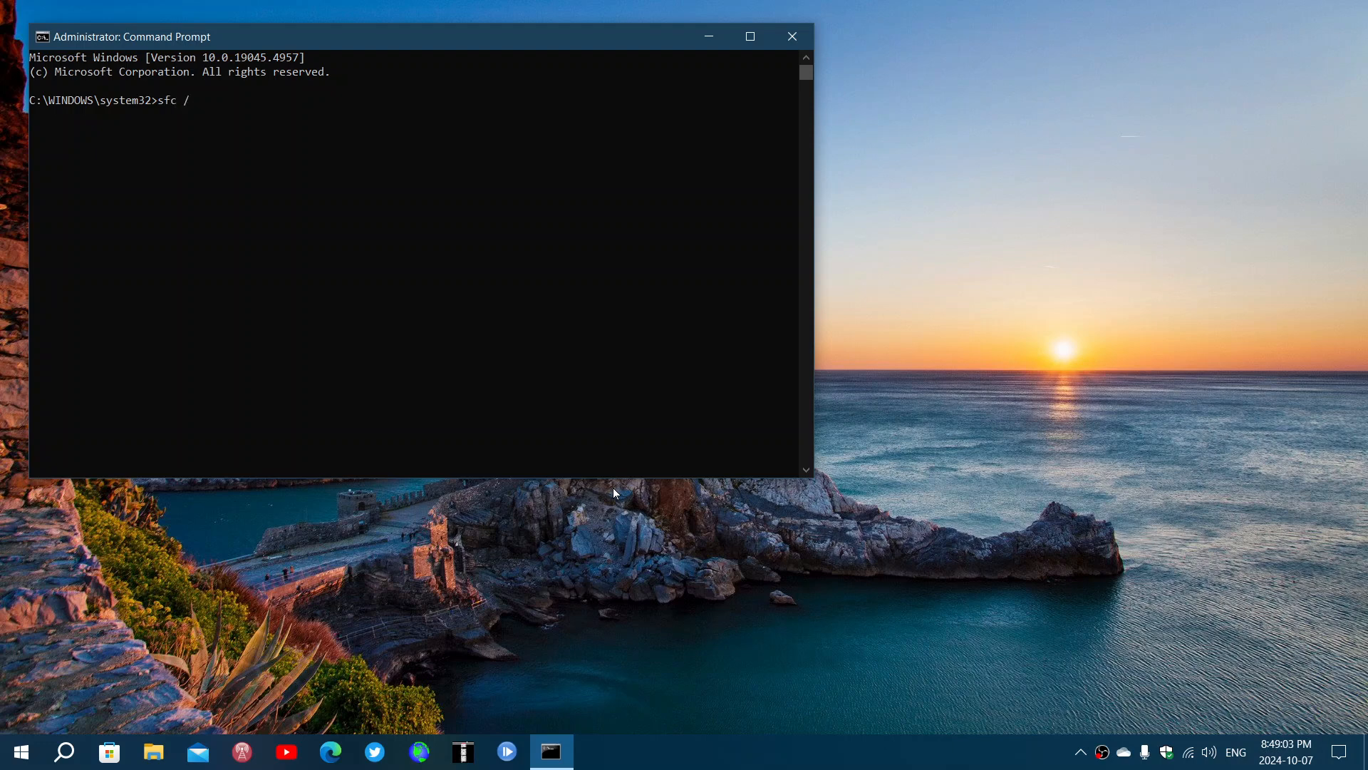
{"action": "type", "text": "scan"}
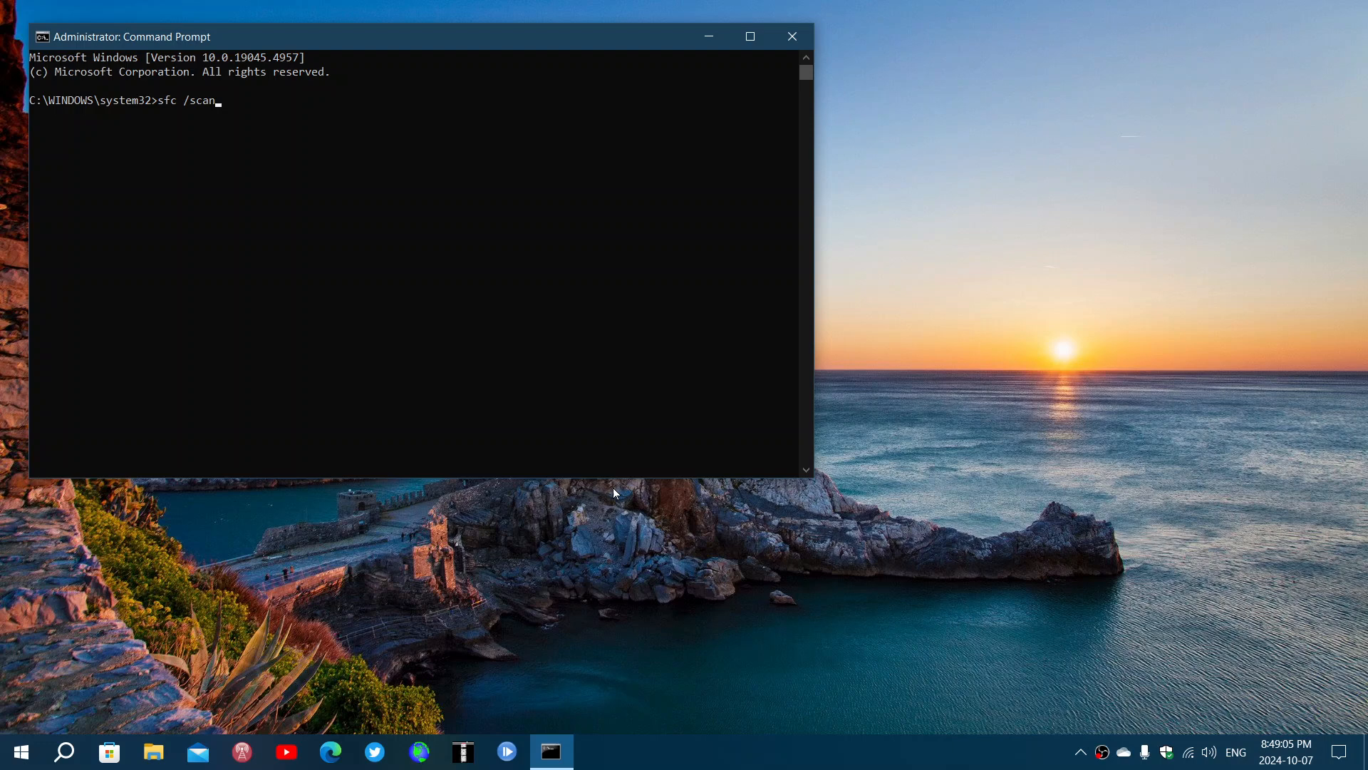
{"action": "type", "text": "now"}
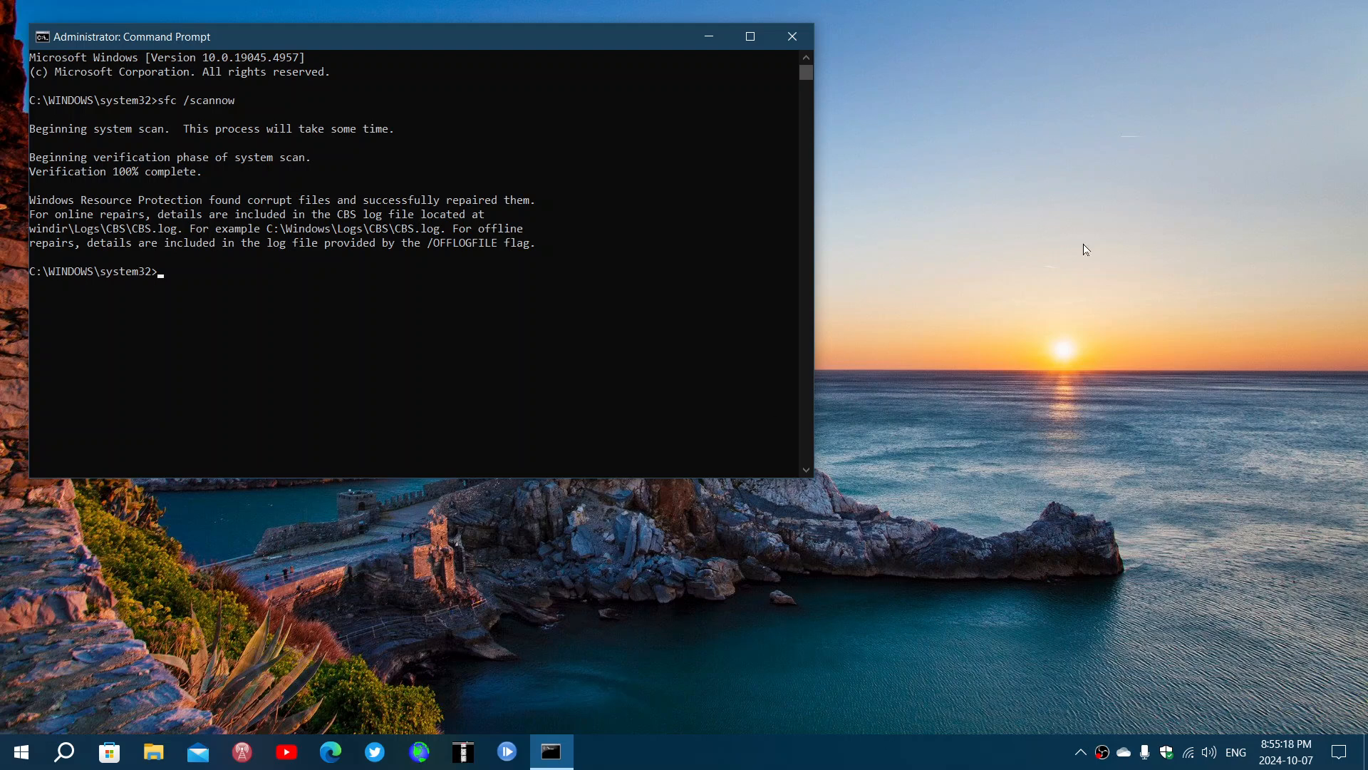
Close the Administrator Command Prompt window showing the finished repair scan.
{"action": "left_click", "coordinate": [791, 36]}
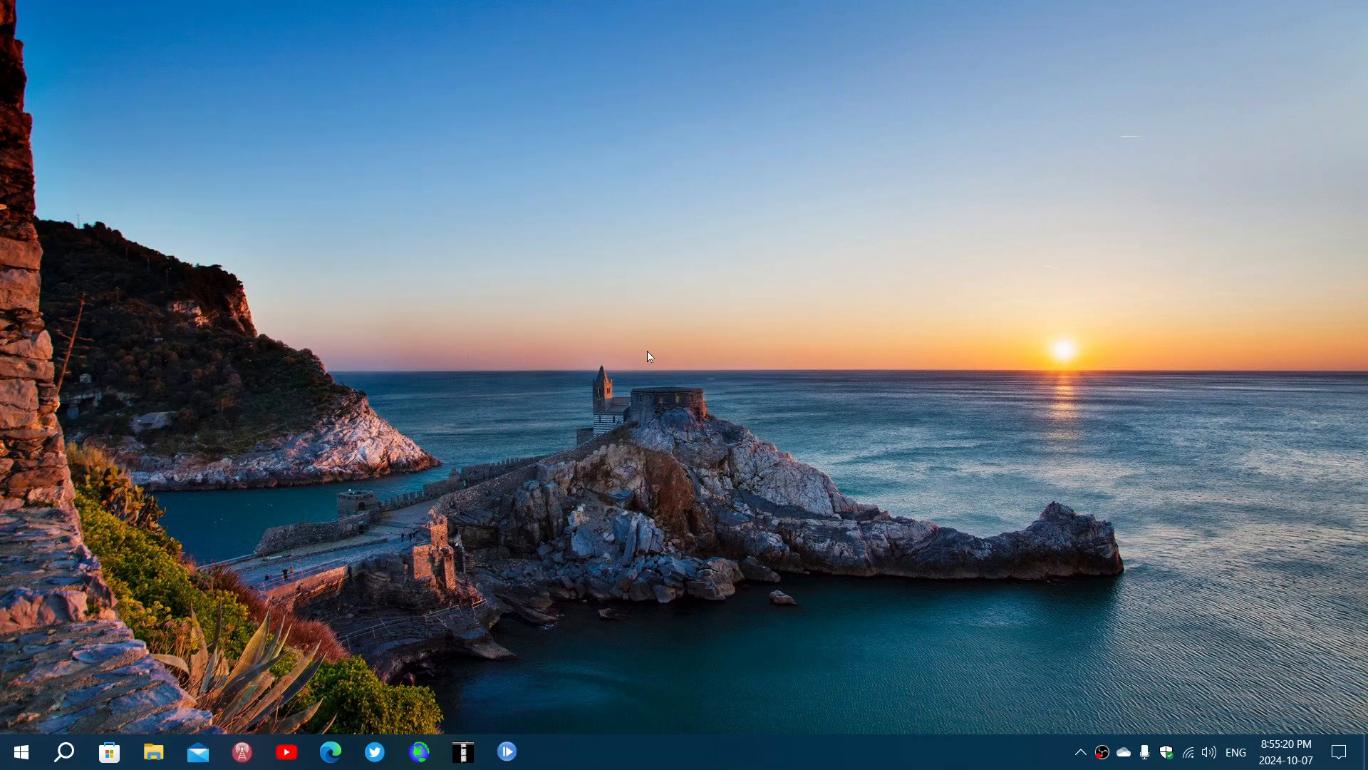